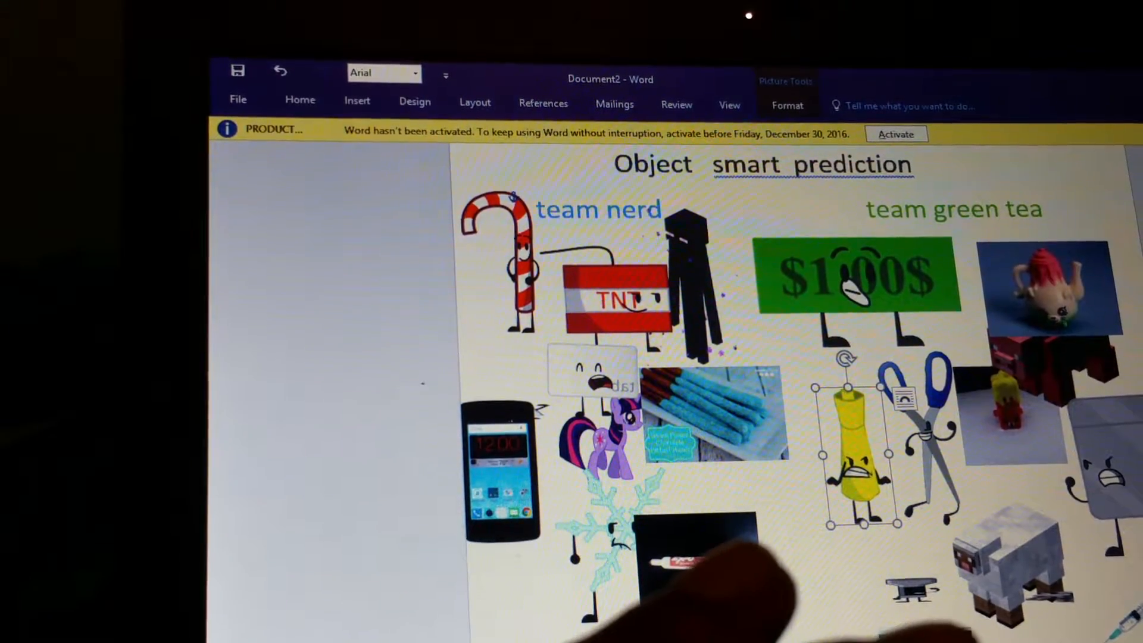
# - Scroll down to the lower collage pictures, including the cake and pink eraser characters
pyautogui.scroll(-3)
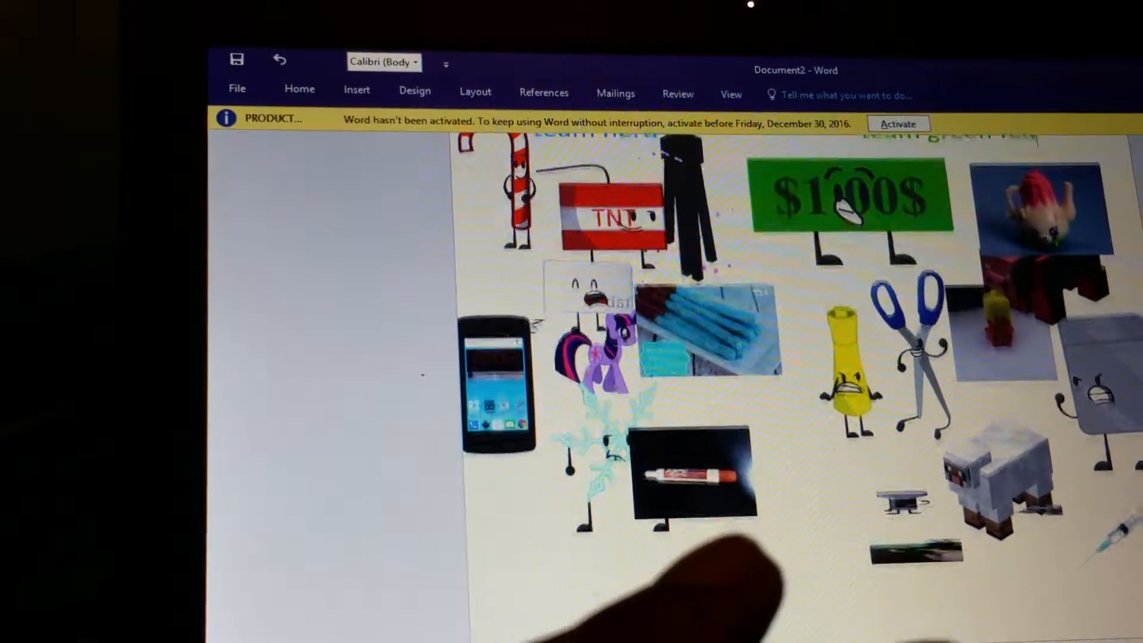
pyautogui.scroll(-3)
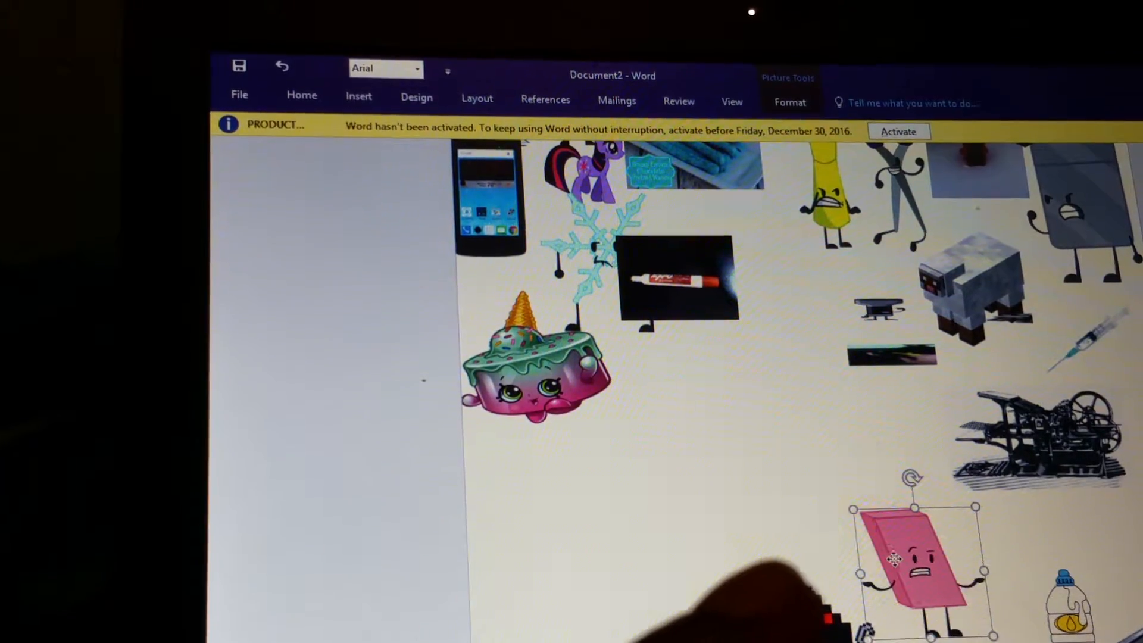
# - Drag the pink eraser beside the snowflake and the bottle under the pig
pyautogui.moveTo(914, 558); pyautogui.dragTo(732, 405)
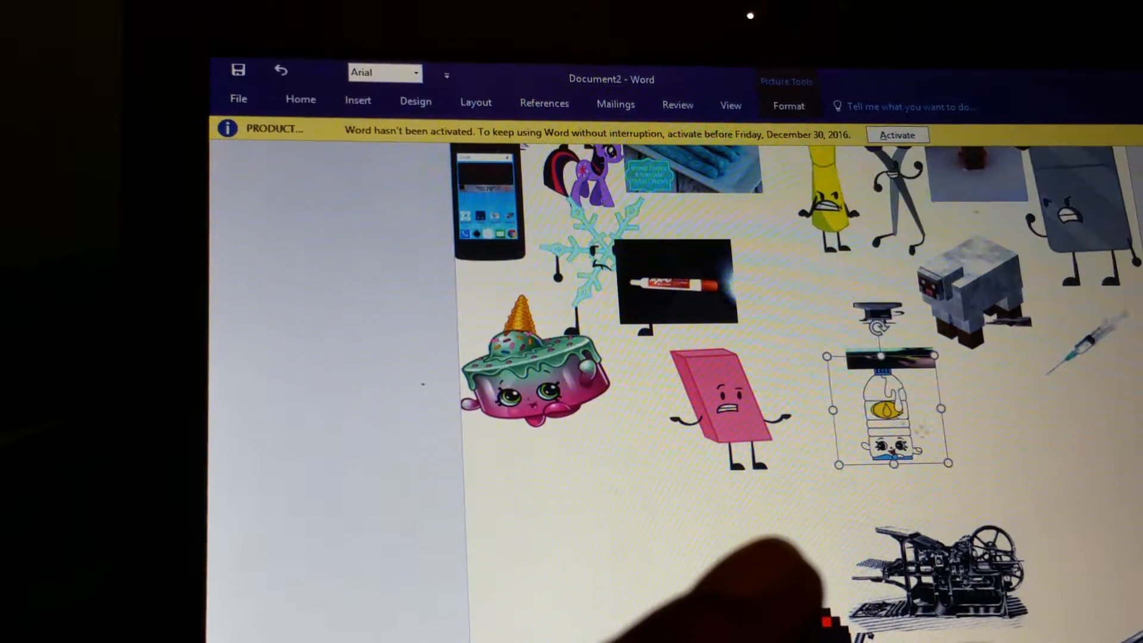
pyautogui.moveTo(889, 412); pyautogui.dragTo(984, 434)
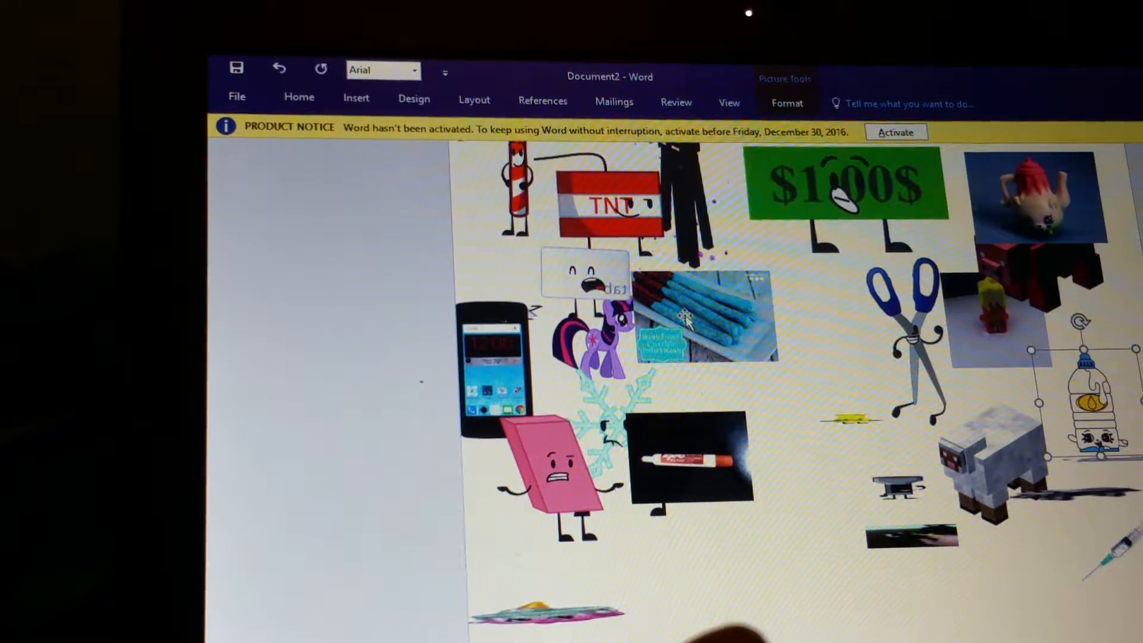
# - Select the pink eraser picture, then the printing press picture
pyautogui.click(689, 467)
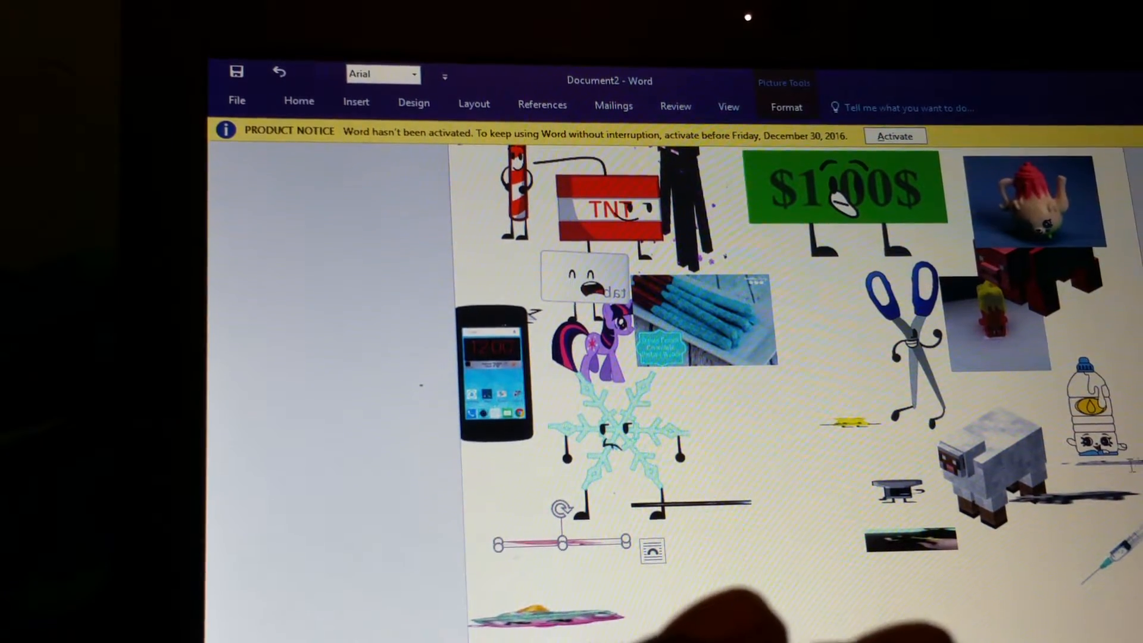
pyautogui.click(1072, 409)
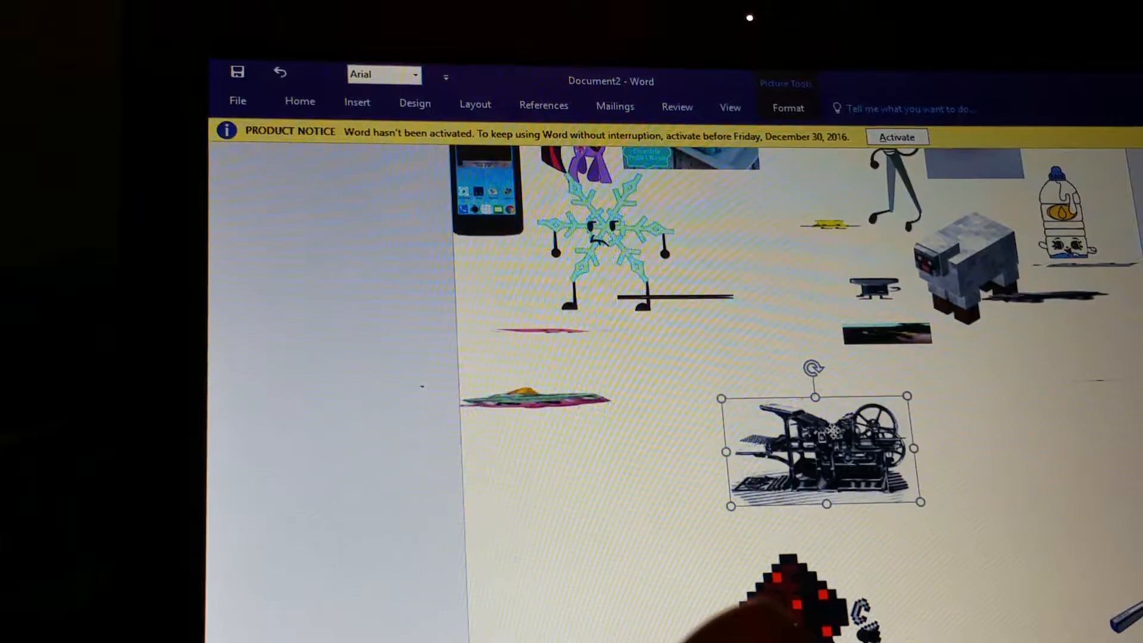
pyautogui.moveTo(824, 448); pyautogui.dragTo(692, 412)
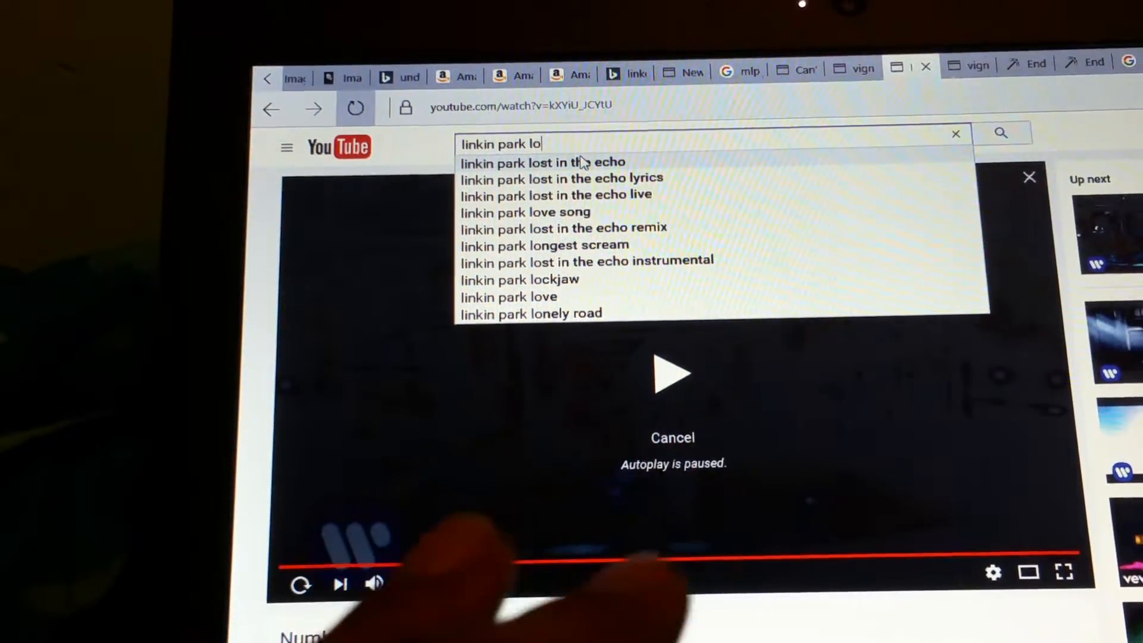
# - Cancel autoplay and play 'Lost In The Echo (Official Video)' from the search results
pyautogui.click(542, 162)
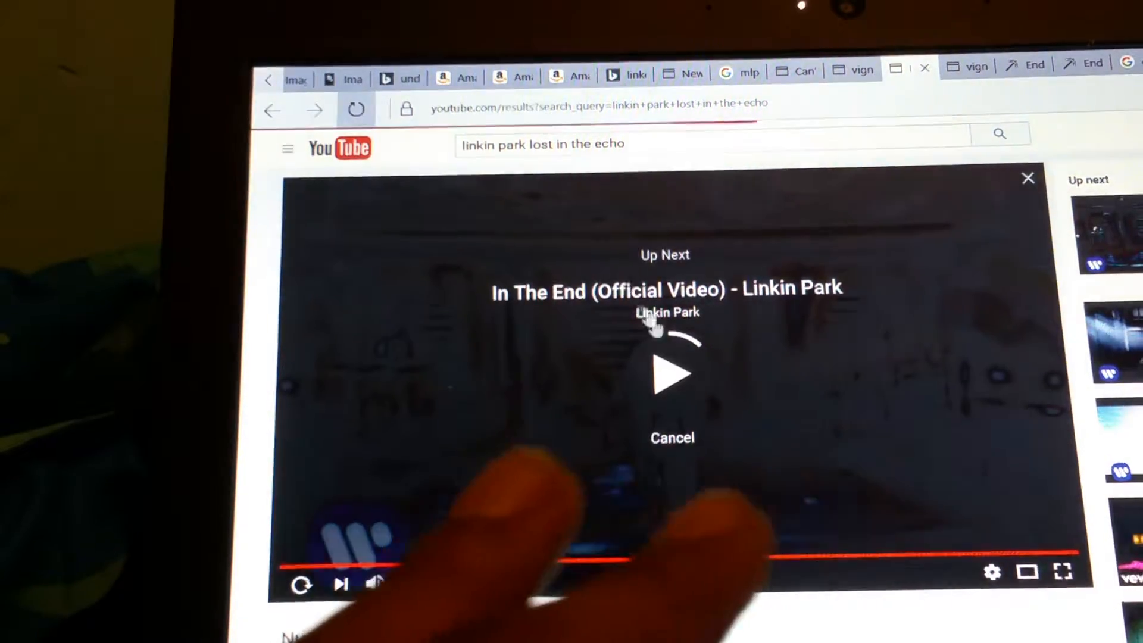
pyautogui.click(671, 438)
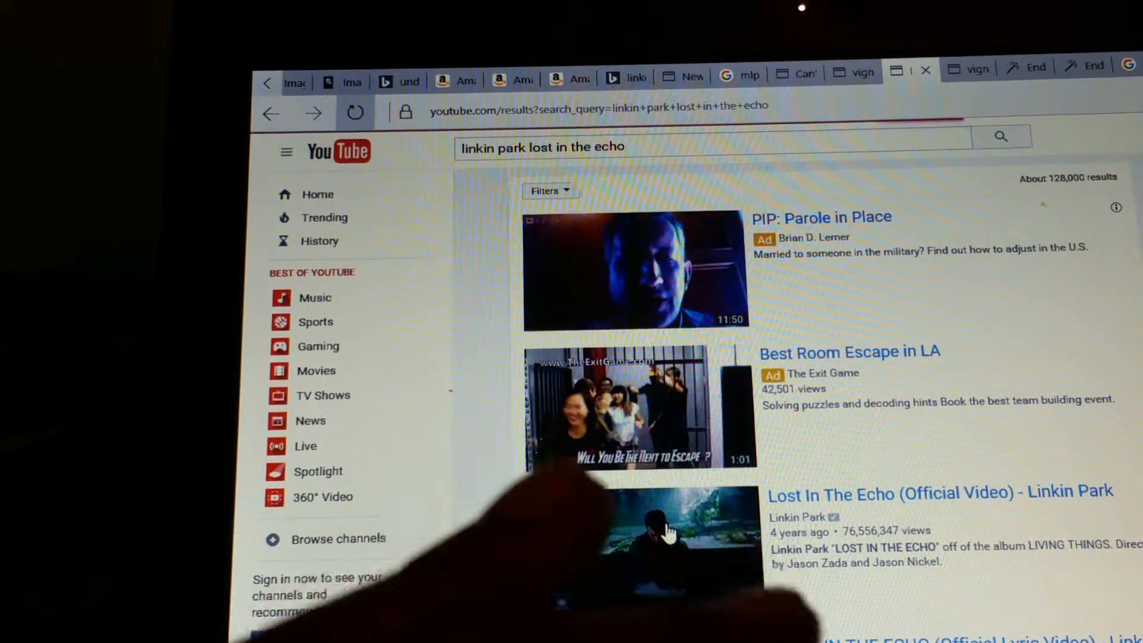
pyautogui.click(642, 547)
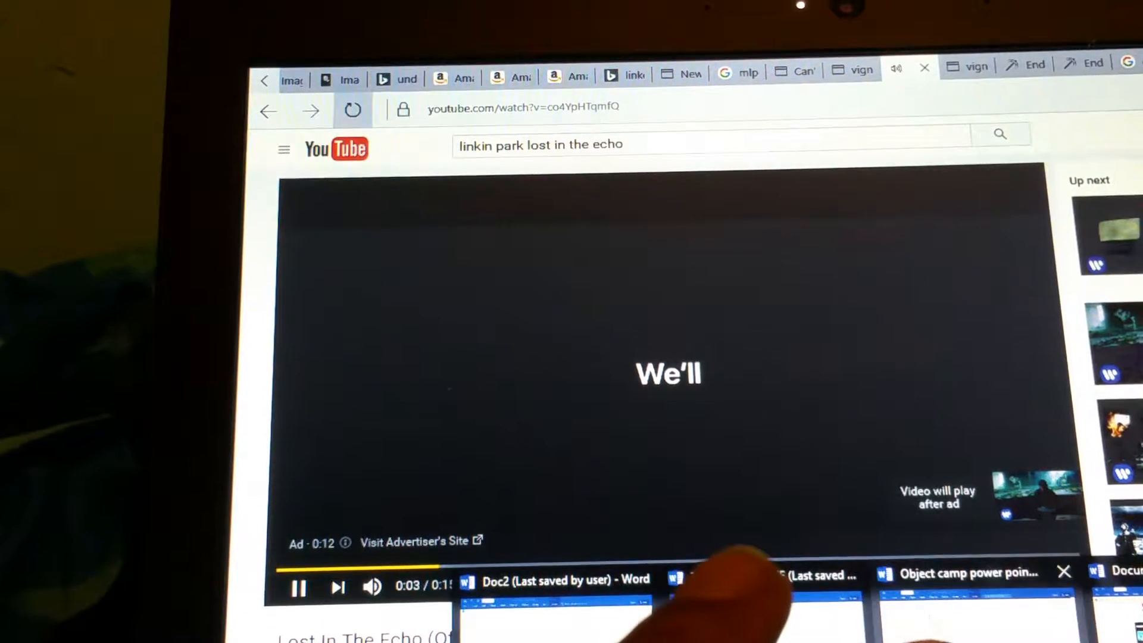
# - Switch back to the Word document and select a character picture to rearrange
pyautogui.click(554, 579)
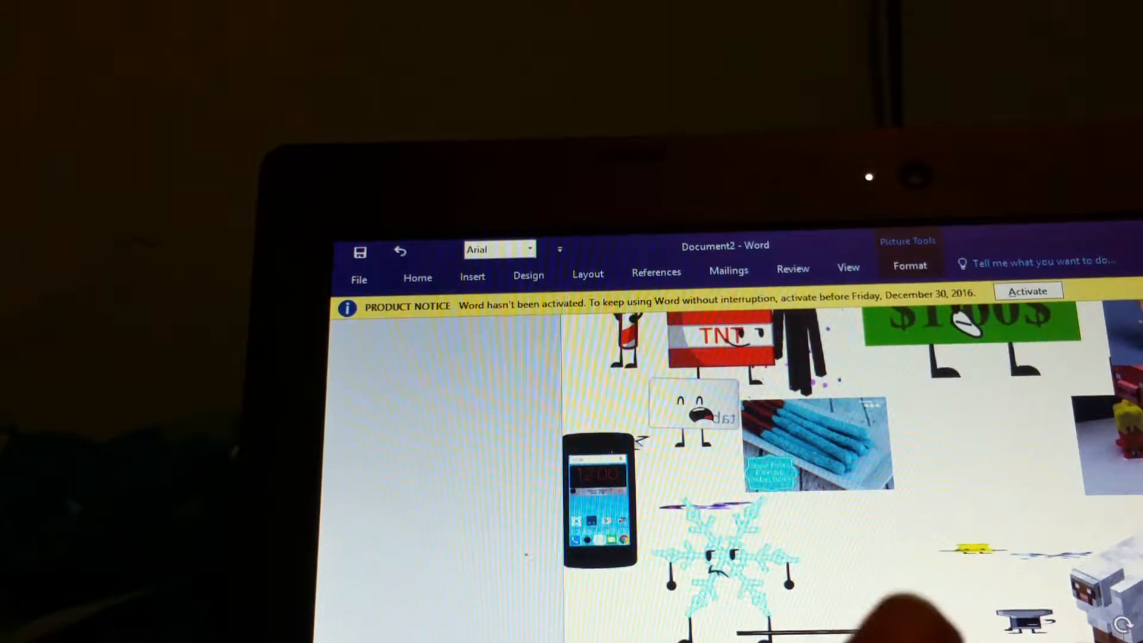
pyautogui.click(721, 554)
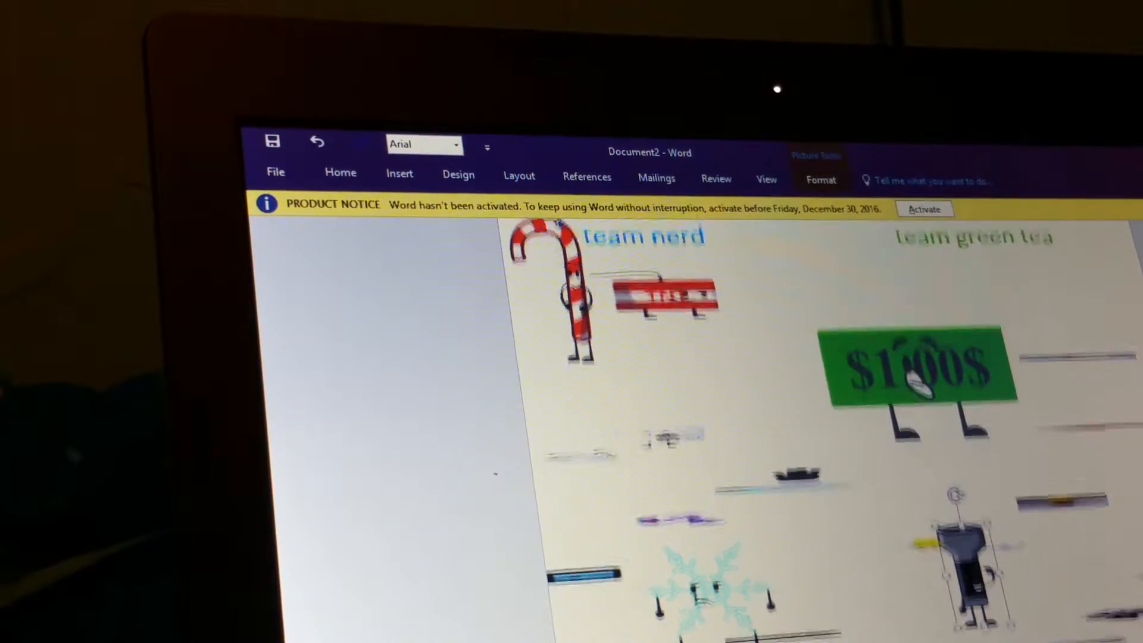
# - Scroll the document to locate the snowflake character near the team headings
pyautogui.scroll(-3)
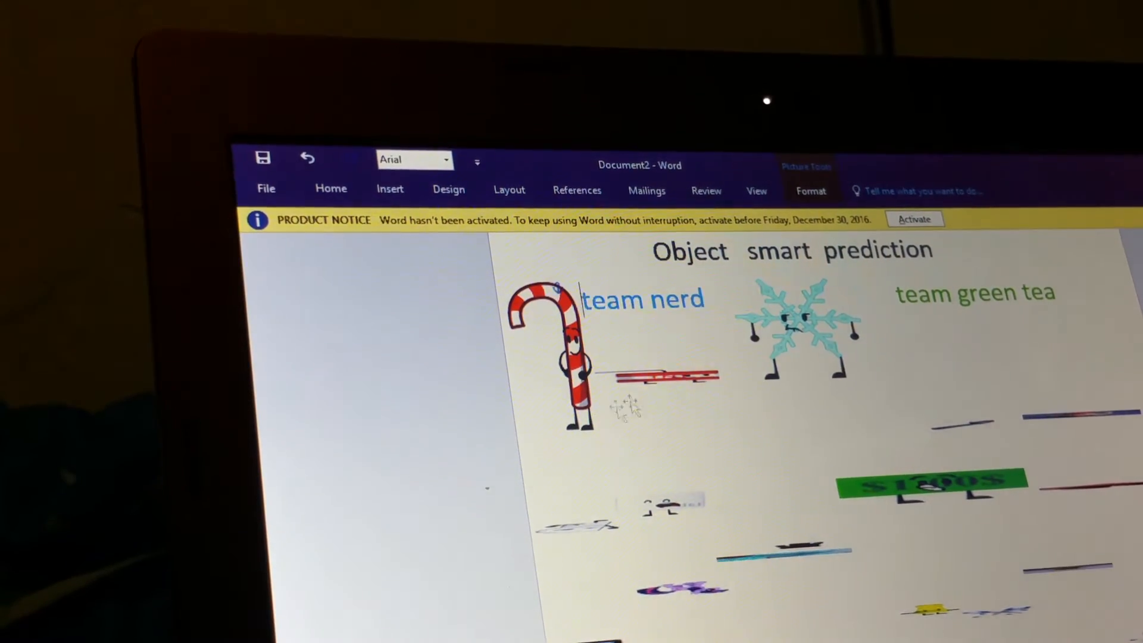
pyautogui.moveTo(554, 343)
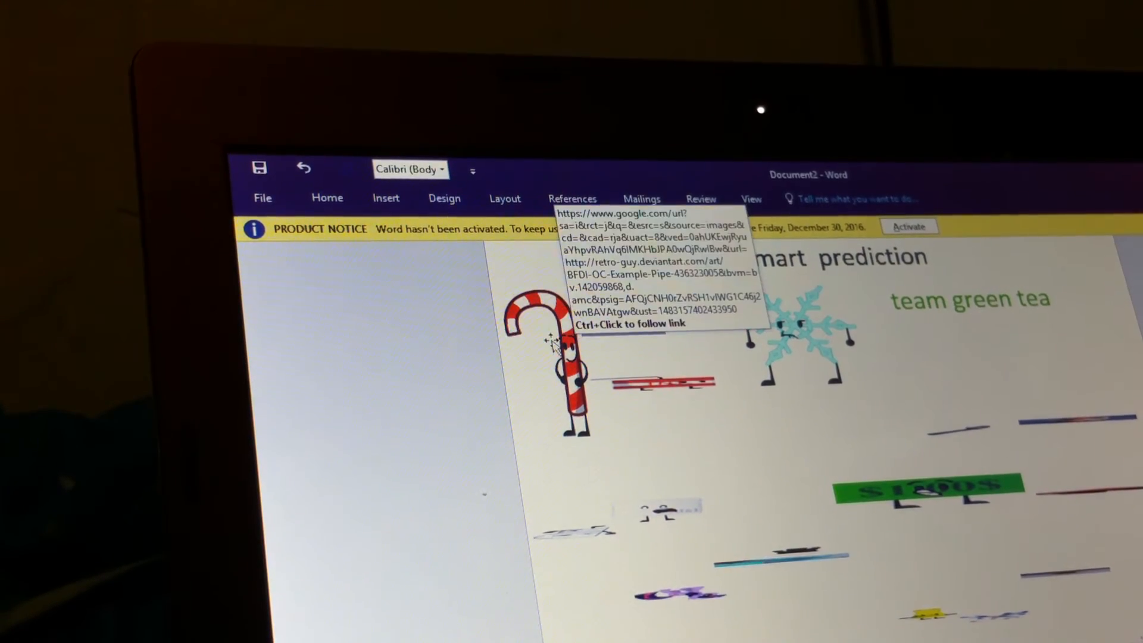